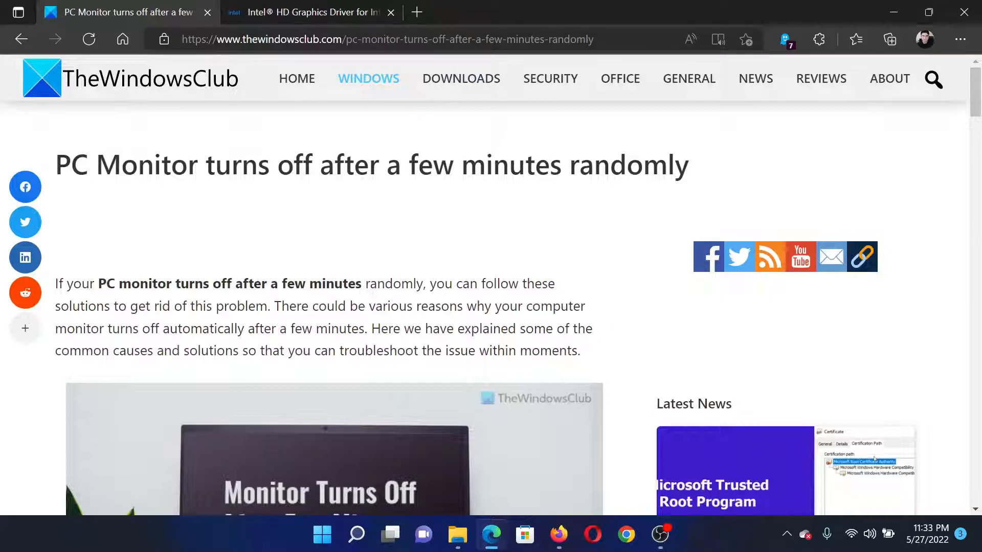
# Step: Scroll to the five-fix list, highlight the first two fixes, then start the Run box for powercfg.cpl
pyautogui.scroll(-3)
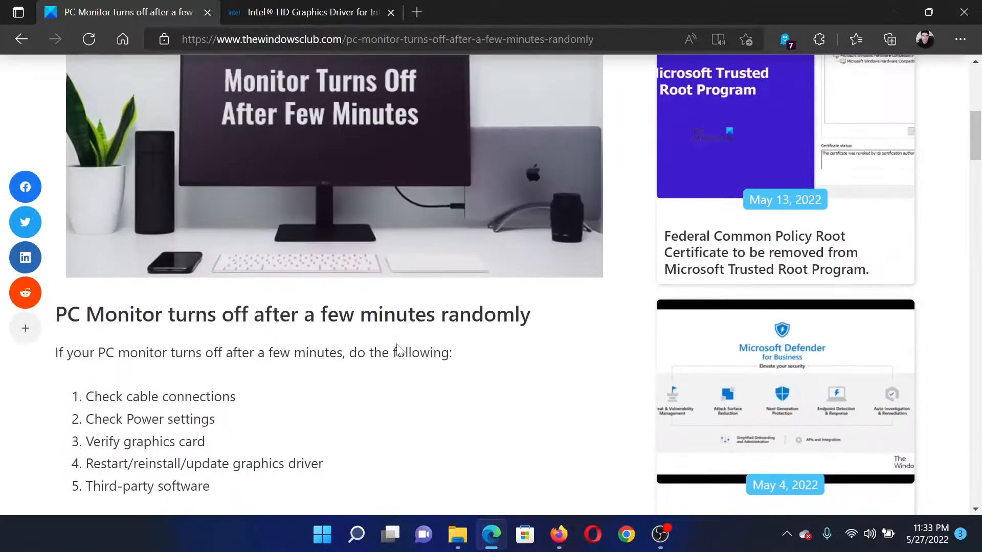
pyautogui.scroll(-3)
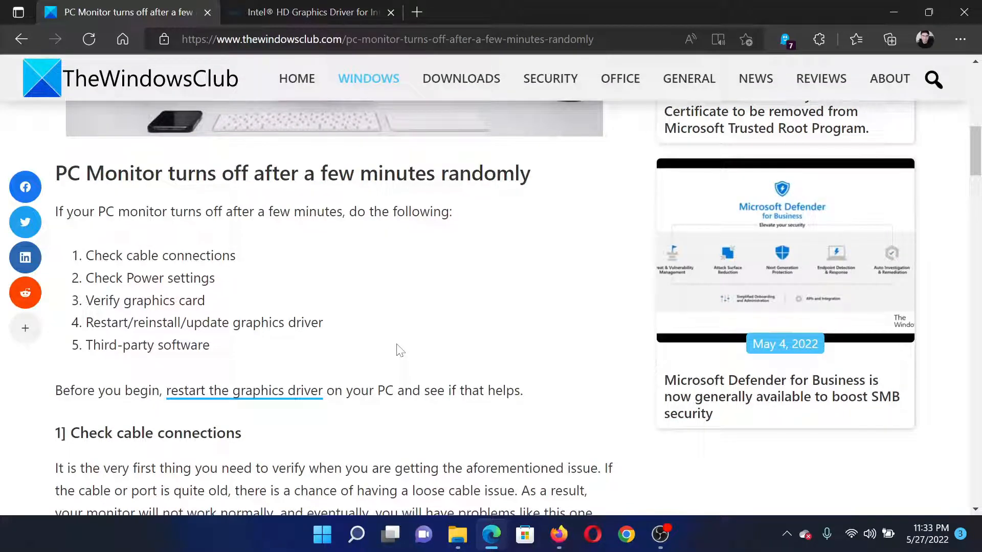
pyautogui.moveTo(410, 258)
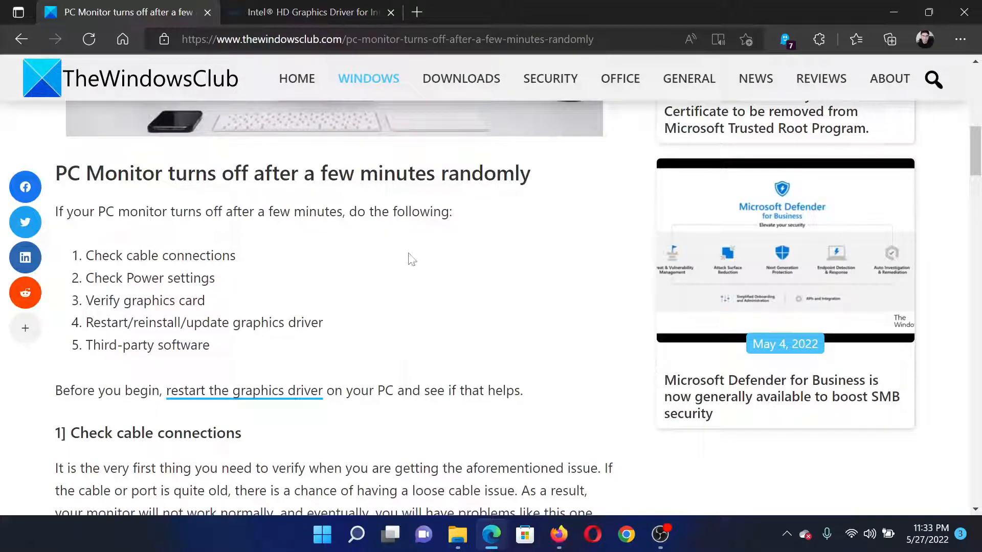
pyautogui.moveTo(86, 256); pyautogui.dragTo(160, 278)
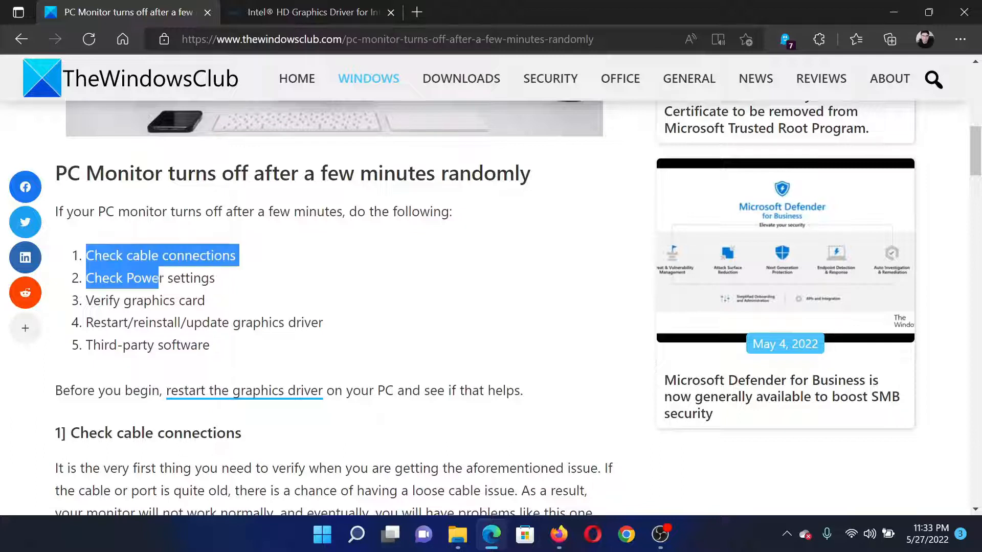
pyautogui.click(252, 261)
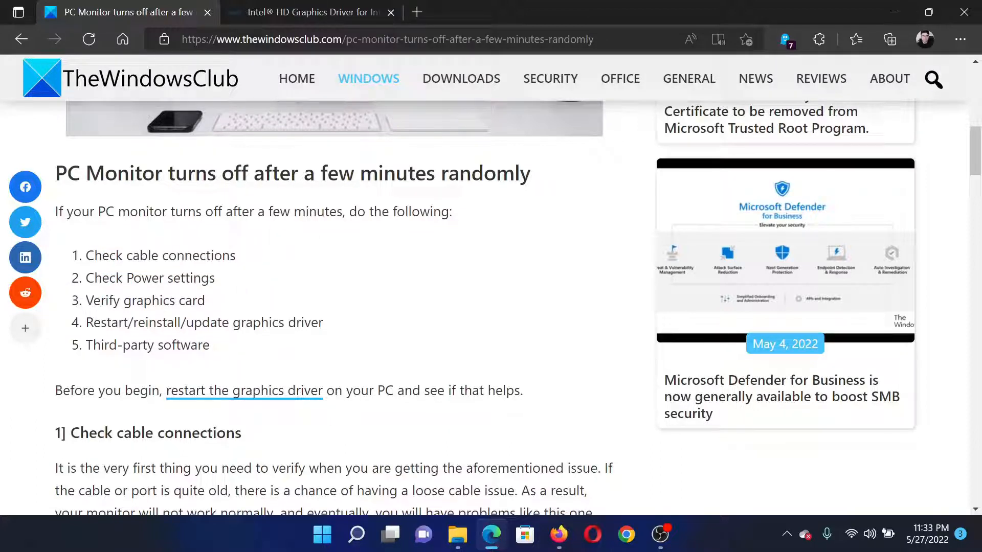
pyautogui.moveTo(347, 289)
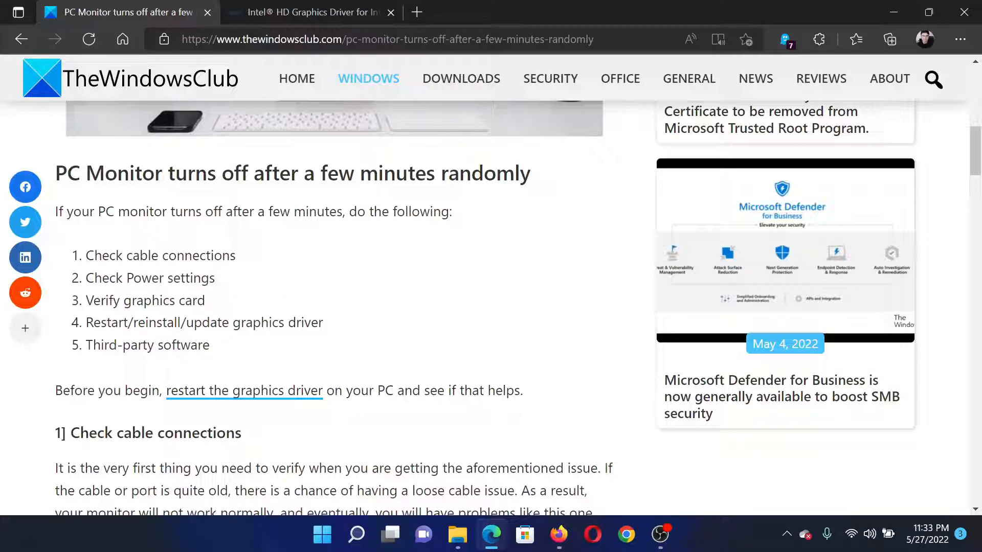
pyautogui.press('Win+r')
pyautogui.write('powercfg.cpl')
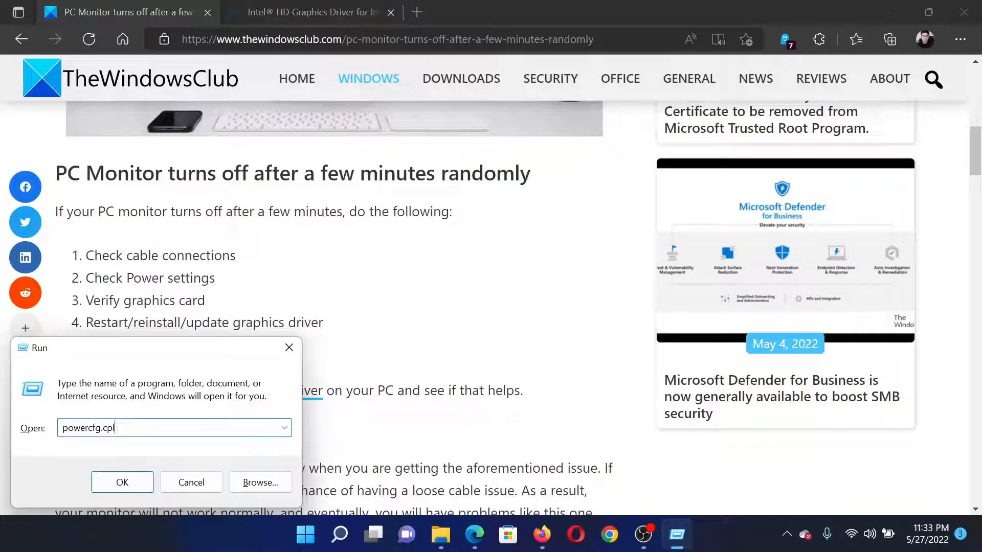
# Step: Launch Power Options and view the ASUS plan's display-off timeouts of 5 and 10 minutes
pyautogui.click(122, 483)
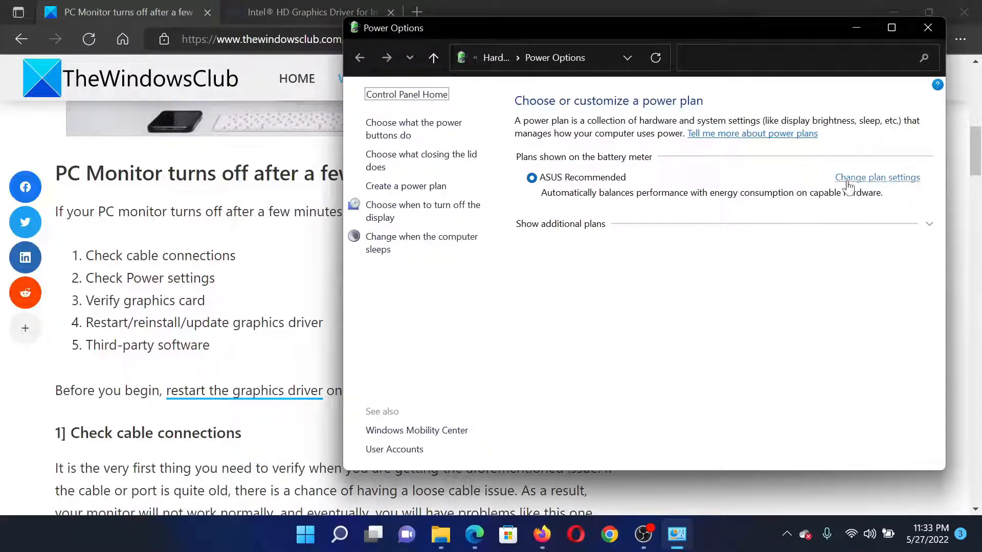
pyautogui.click(878, 178)
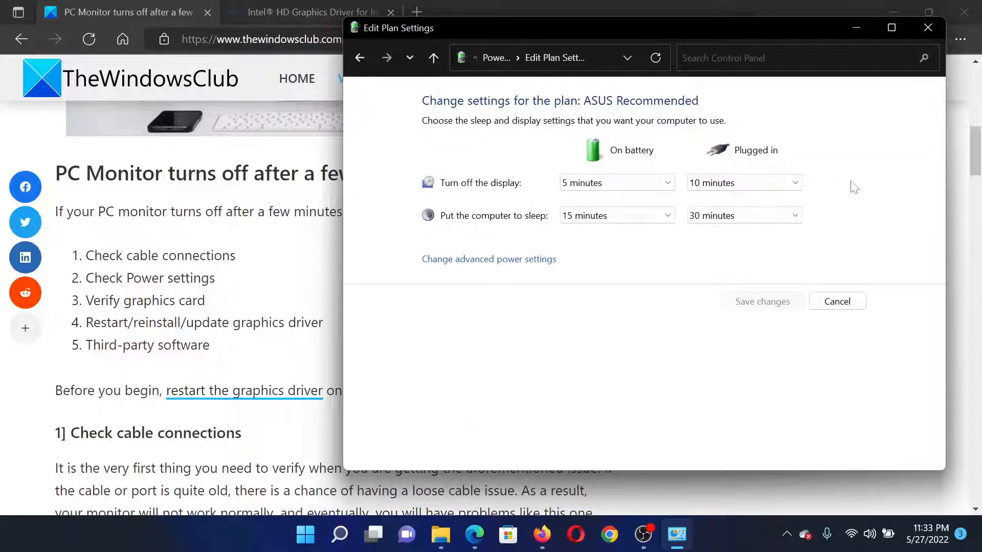
pyautogui.moveTo(487, 185)
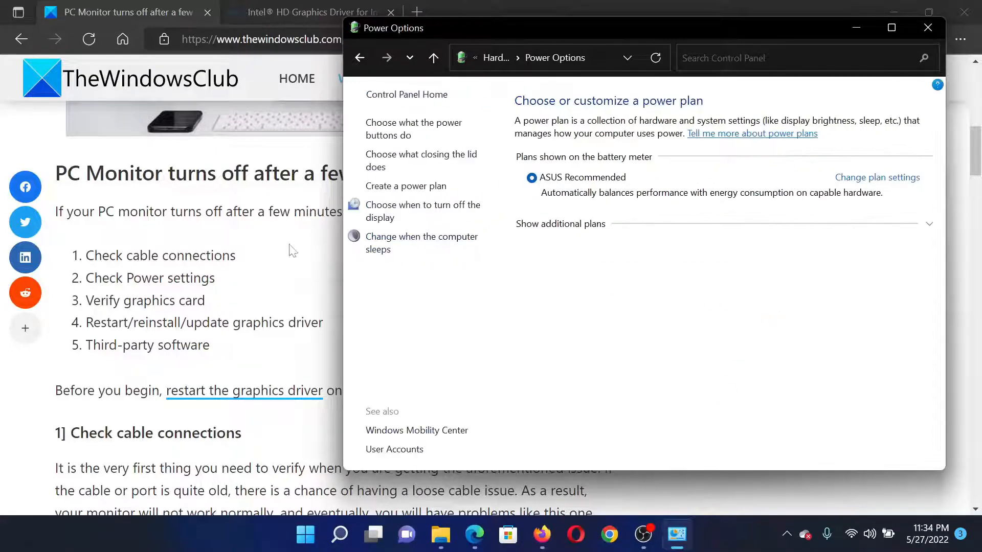
# Step: Return to the article's graphics driver fix, then move to the Intel HD Graphics Driver page
pyautogui.click(928, 28)
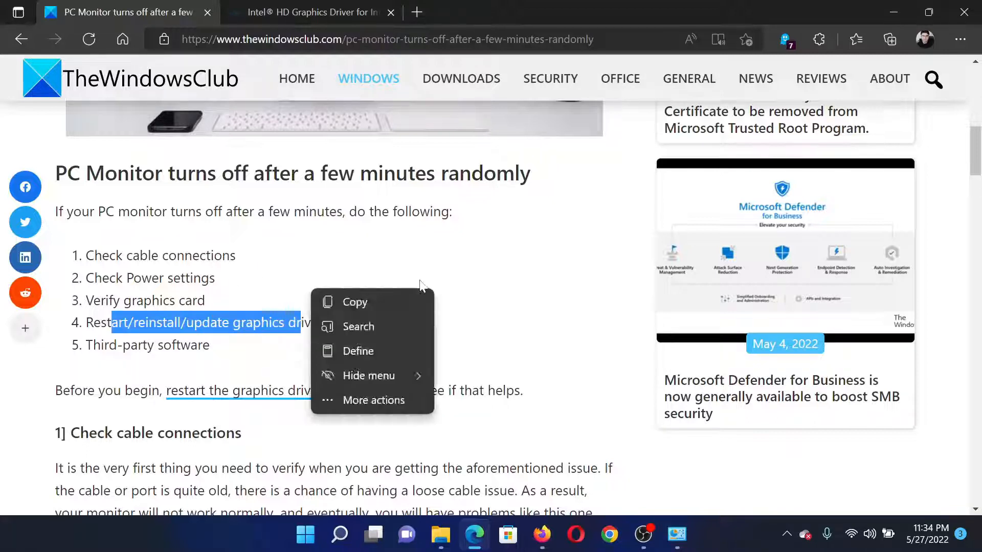
pyautogui.click(311, 12)
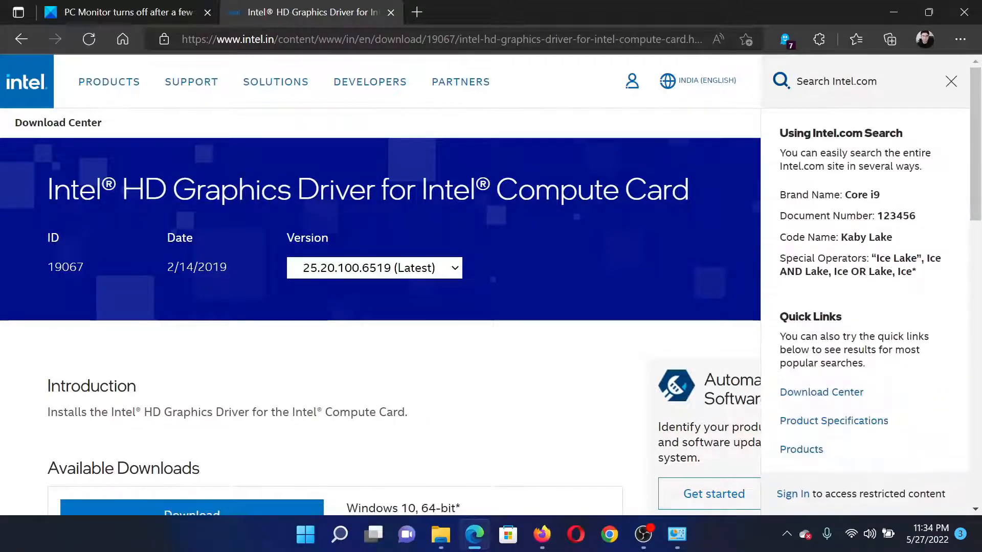
# Step: View the gfx_win10_64_25.20.100.6519.zip (330.2 MB) download, then return to the troubleshooting article
pyautogui.scroll(-3)
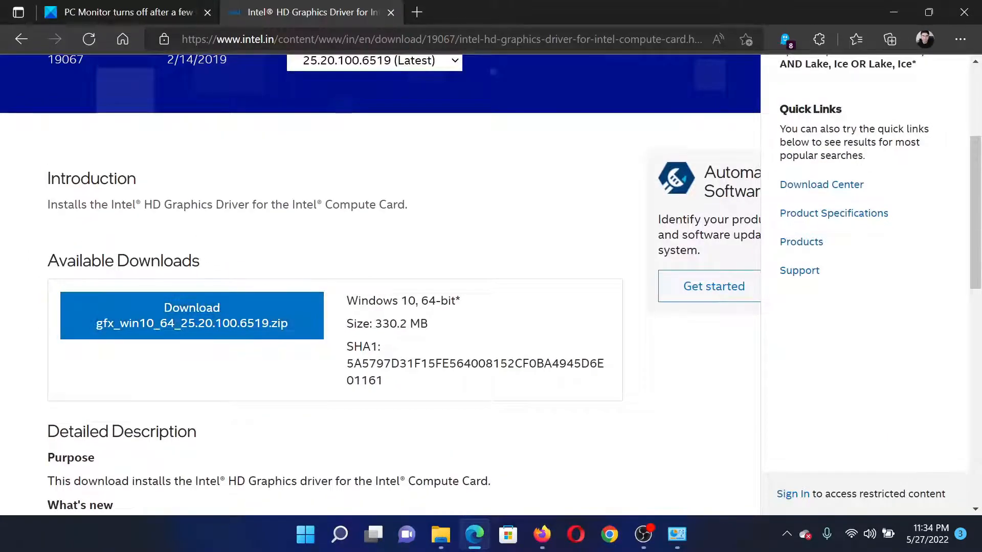
pyautogui.click(126, 12)
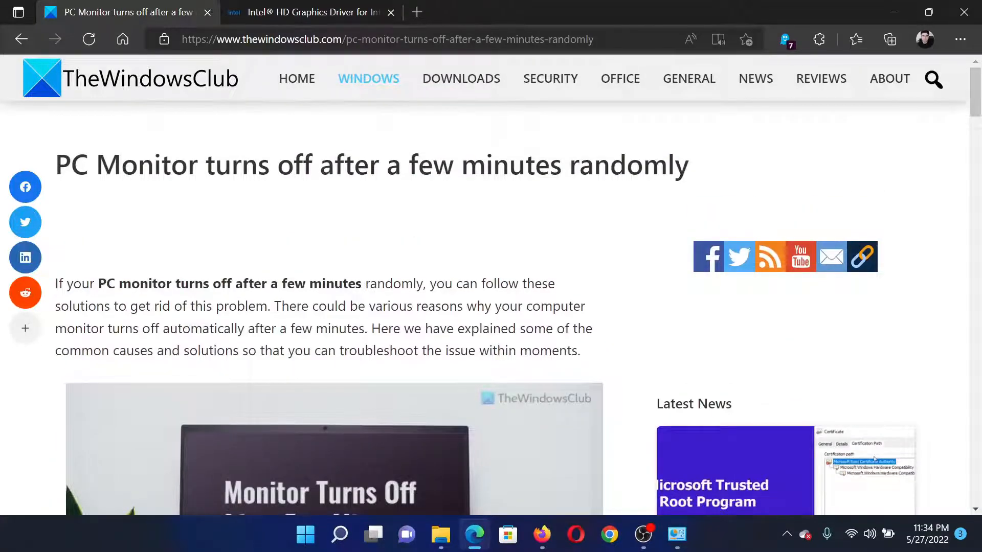
pyautogui.moveTo(138, 164); pyautogui.dragTo(607, 164)
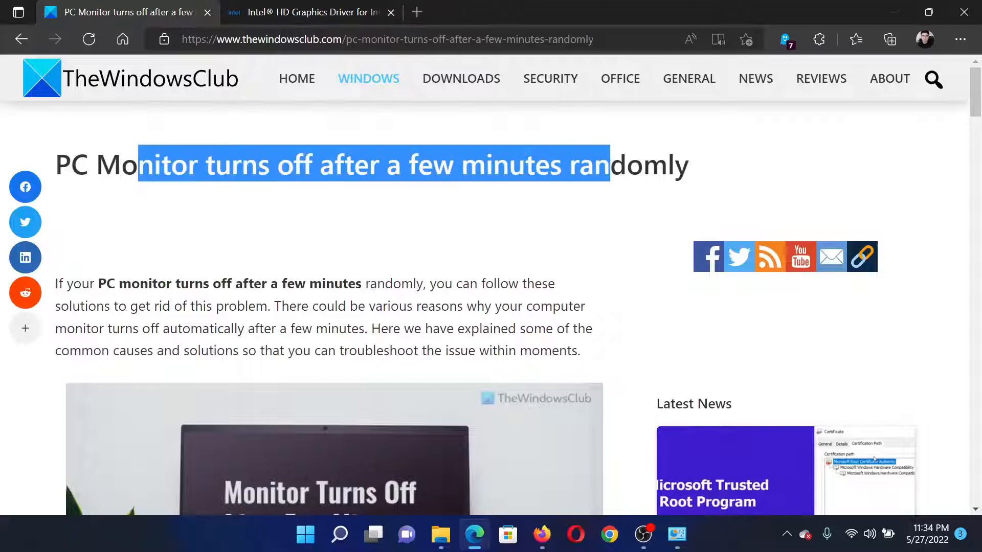
pyautogui.click(470, 215)
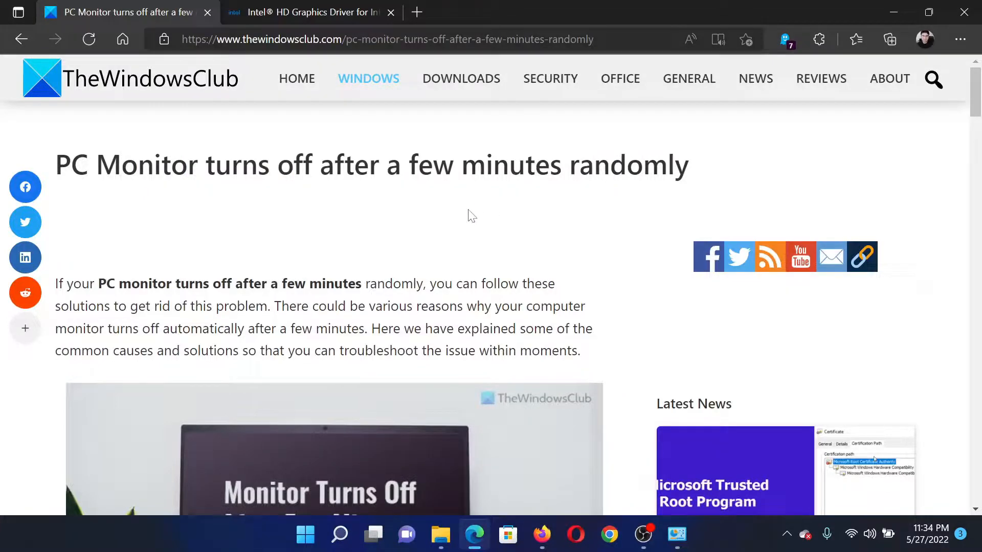